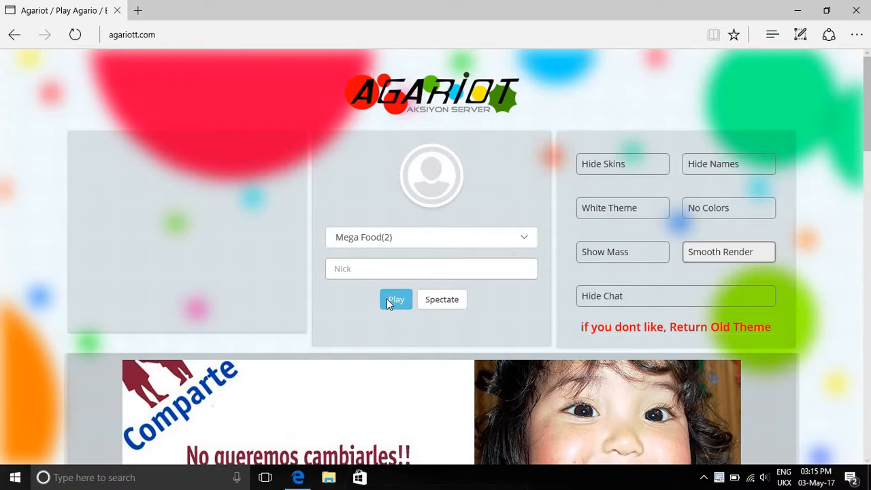
pyautogui.moveTo(467, 169)
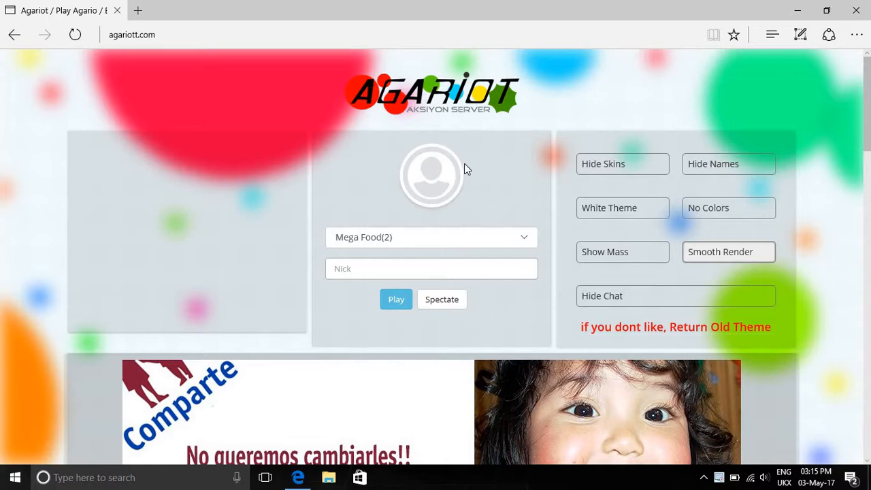
pyautogui.moveTo(570, 305)
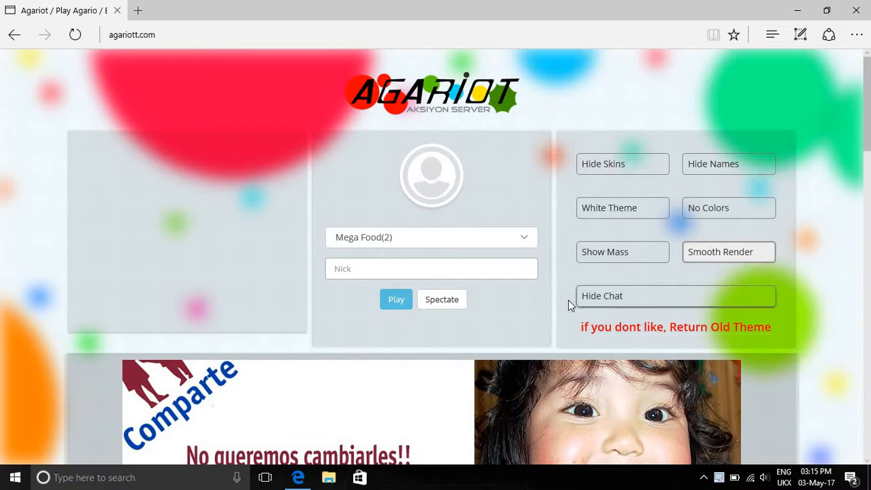
pyautogui.moveTo(519, 312)
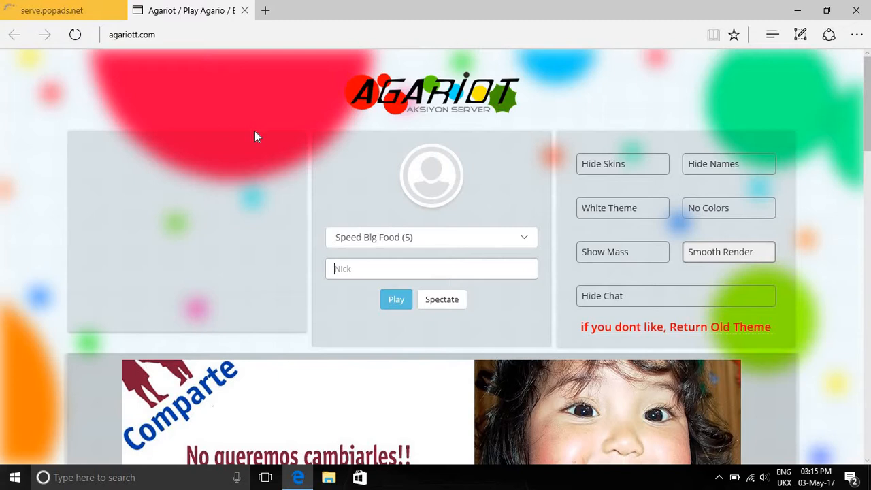
# - Enter 'Zombie Harry' as the nickname in the Agariot lobby
pyautogui.write('Zomb')
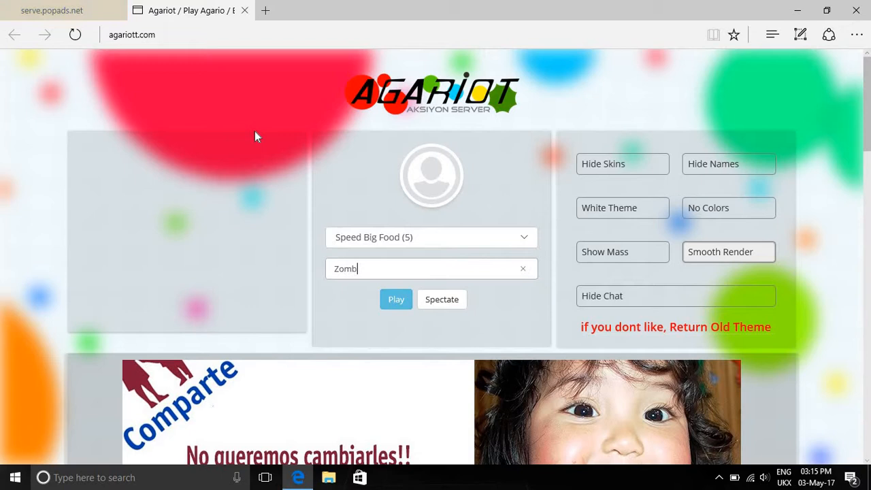
pyautogui.write('ie Harry')
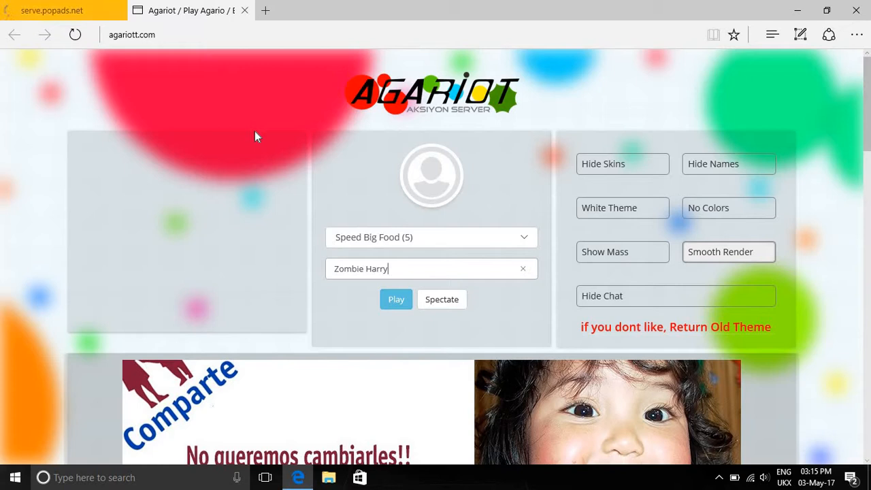
pyautogui.click(396, 299)
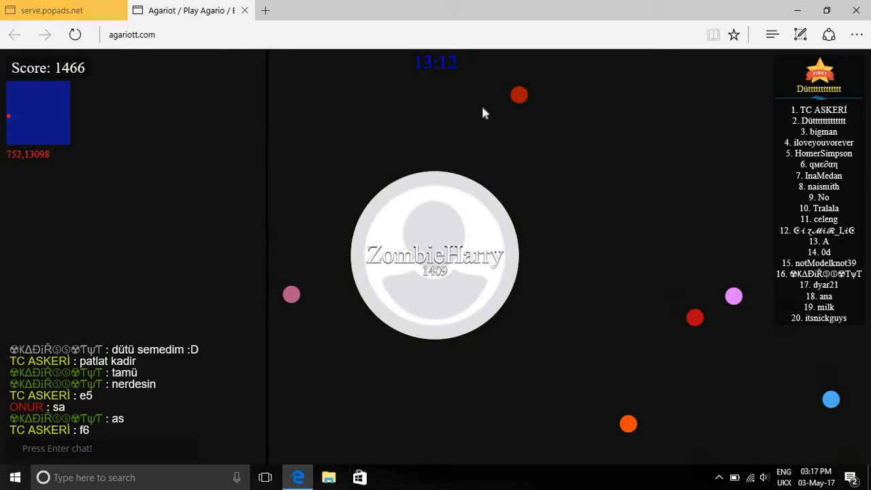
# - Split ZombieHarry's cell into several smaller pieces with Space
pyautogui.press('space')
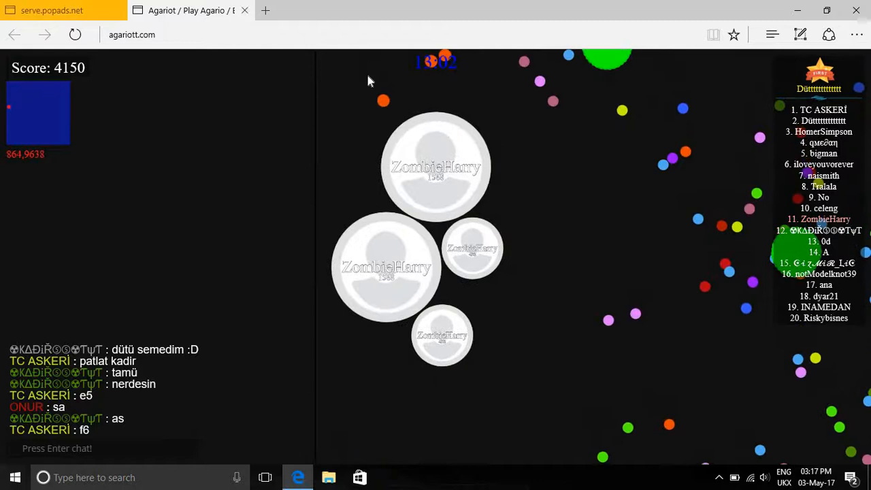
pyautogui.moveTo(581, 126)
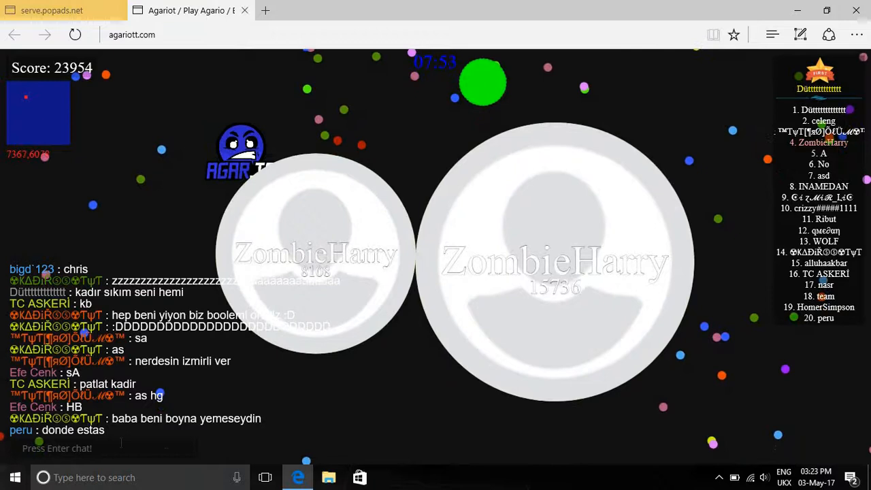
# - Type 'amyon' into the chat box without sending it
pyautogui.write('amyon')
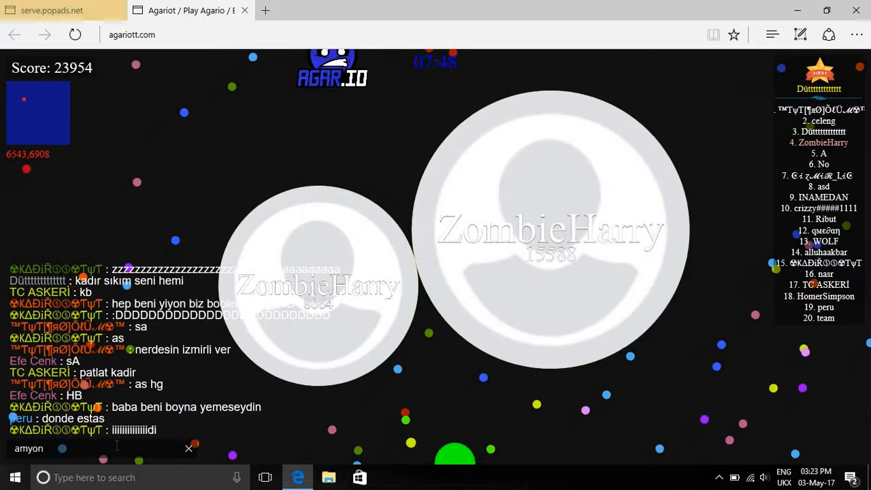